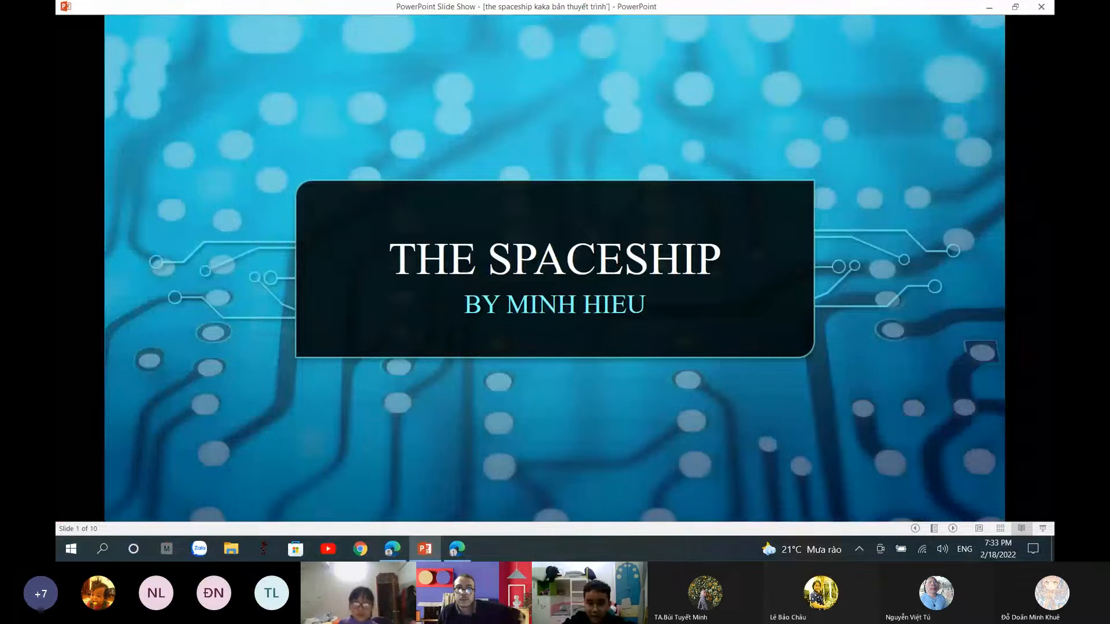
Step: Advance the slide show past The Spaceship title slide to the following slide
{"action": "key", "text": "right"}
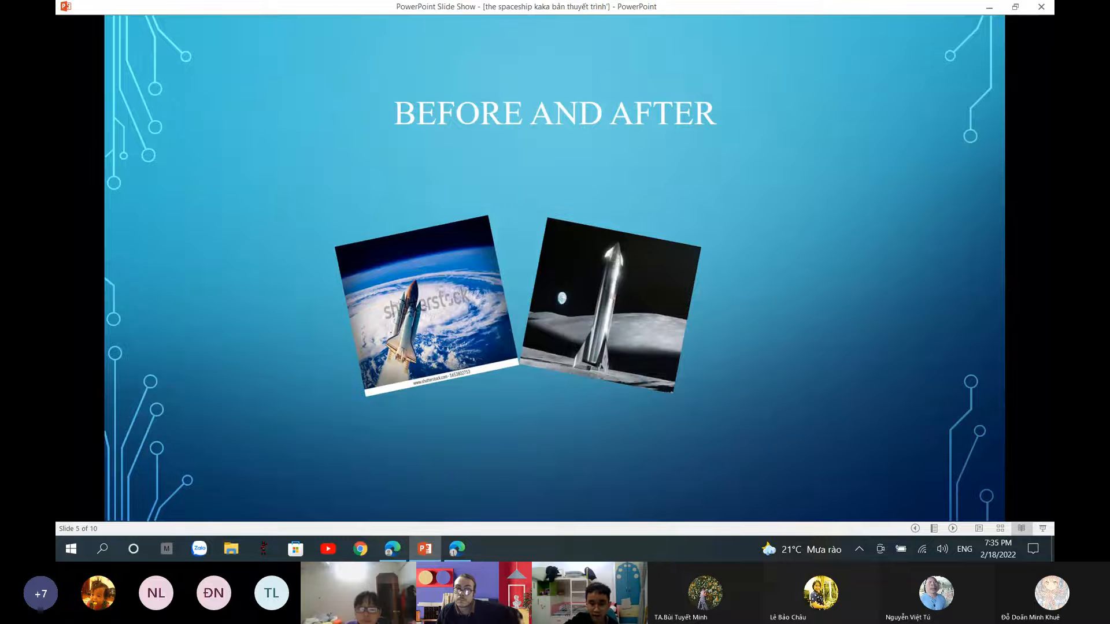
Step: Advance the slide show onward from the Before and After spacecraft photos slide
{"action": "key", "text": "right"}
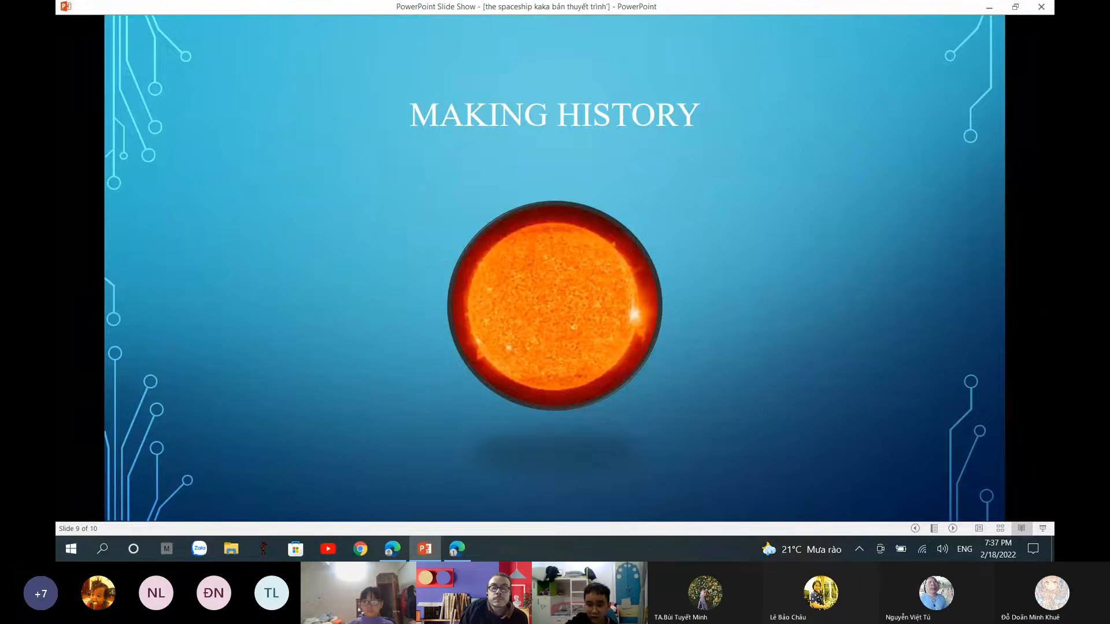
Step: Advance from Making History to slide 10, the Good Bye closing slide
{"action": "key", "text": "right"}
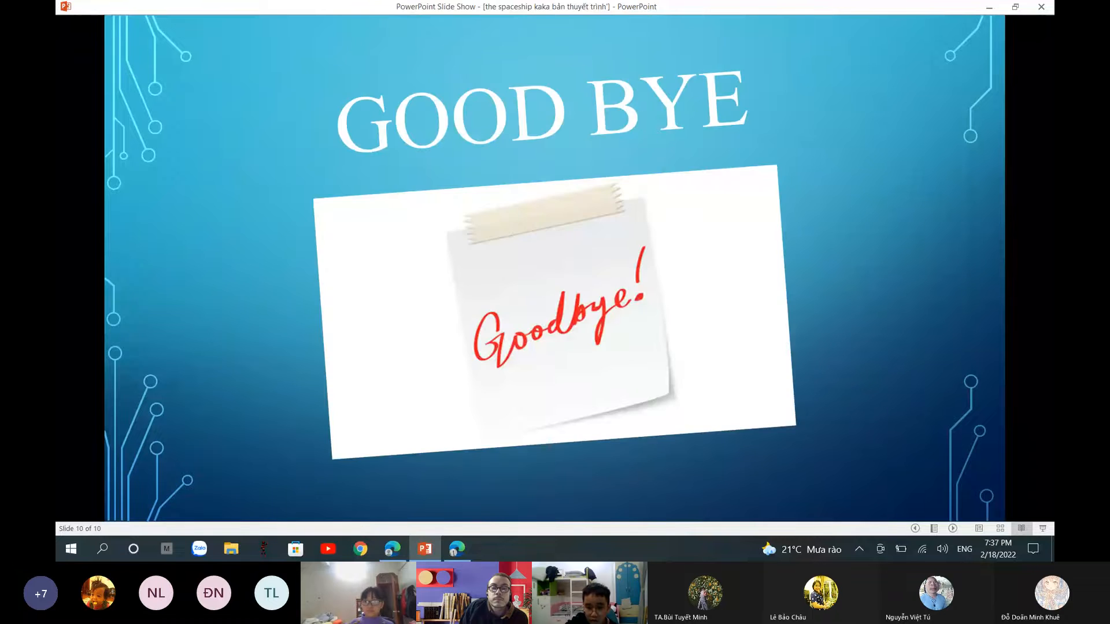